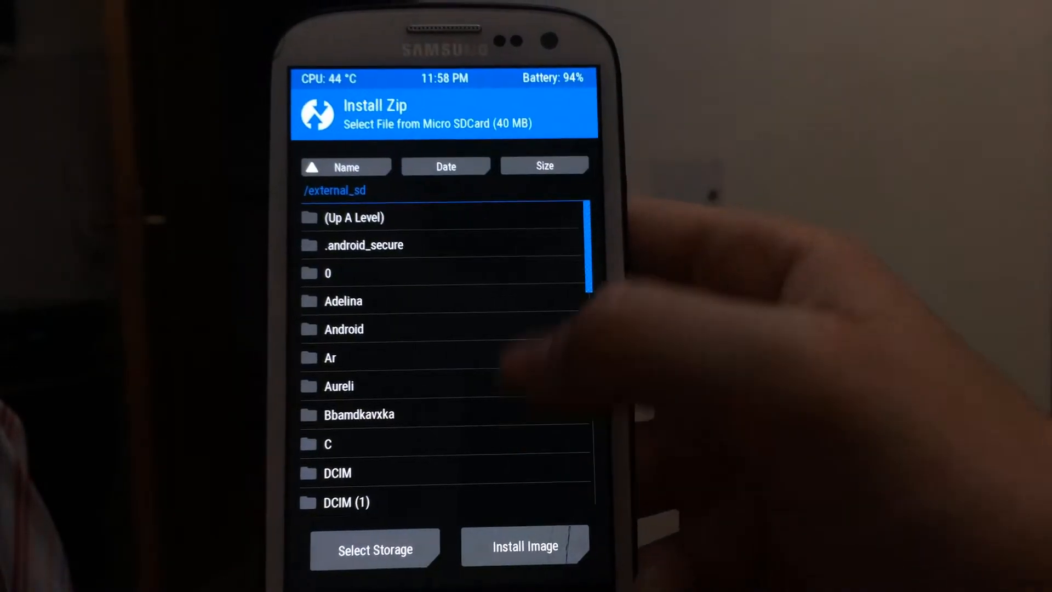
# Select PLTPTRPL12-140220172013.zip at the bottom of the micro SD file list for flashing
pyautogui.scroll(-3)
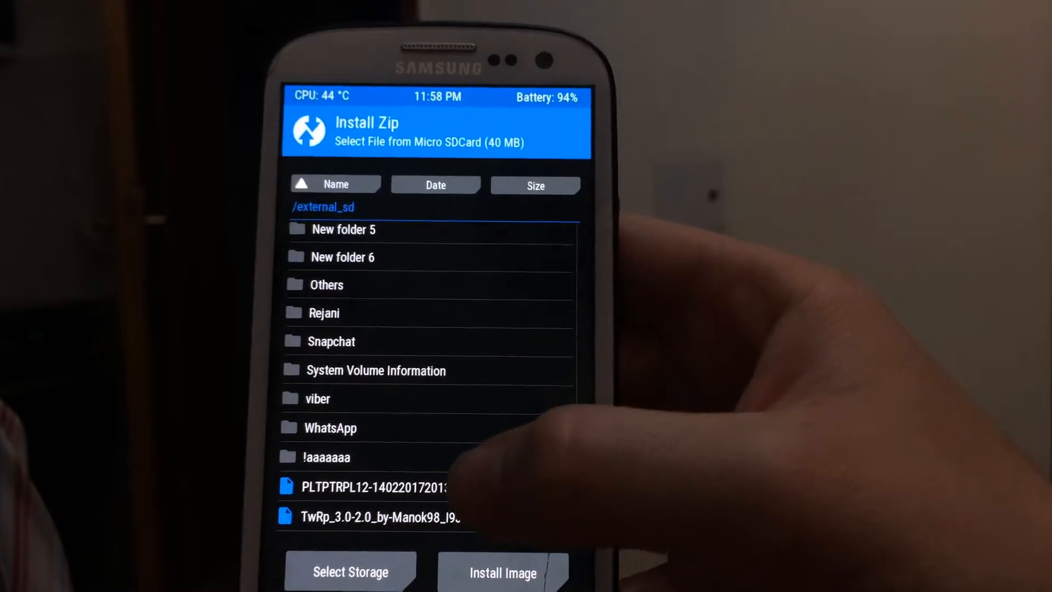
pyautogui.click(362, 487)
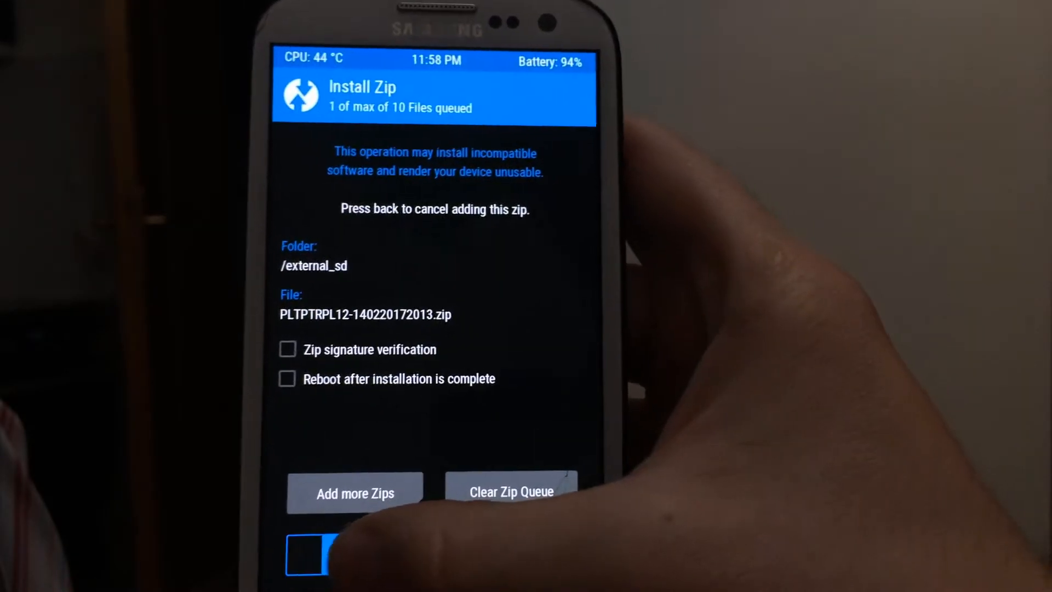